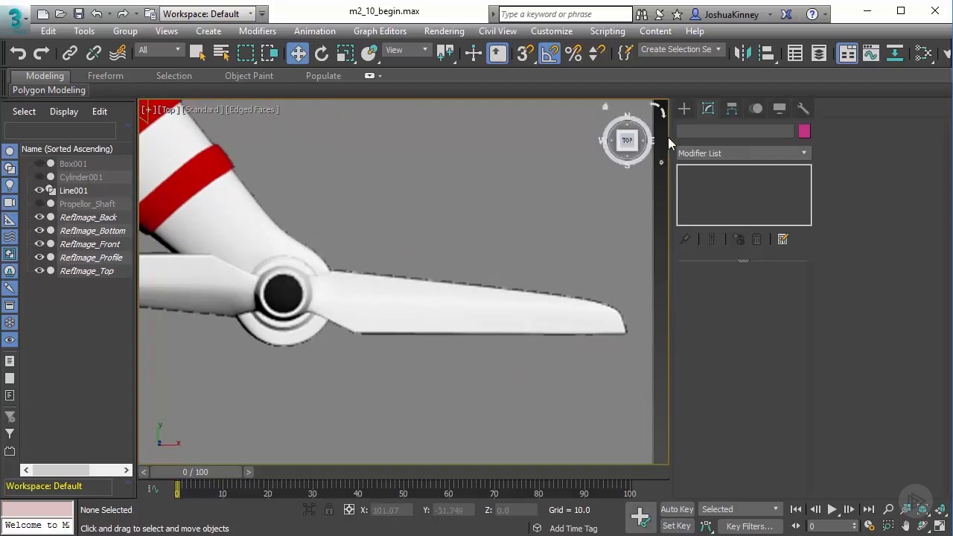
Step: Create a Plane primitive at the blade root with Length Segs 1 and Width Segs 1, then select it for editing
{"action": "left_click", "coordinate": [683, 109]}
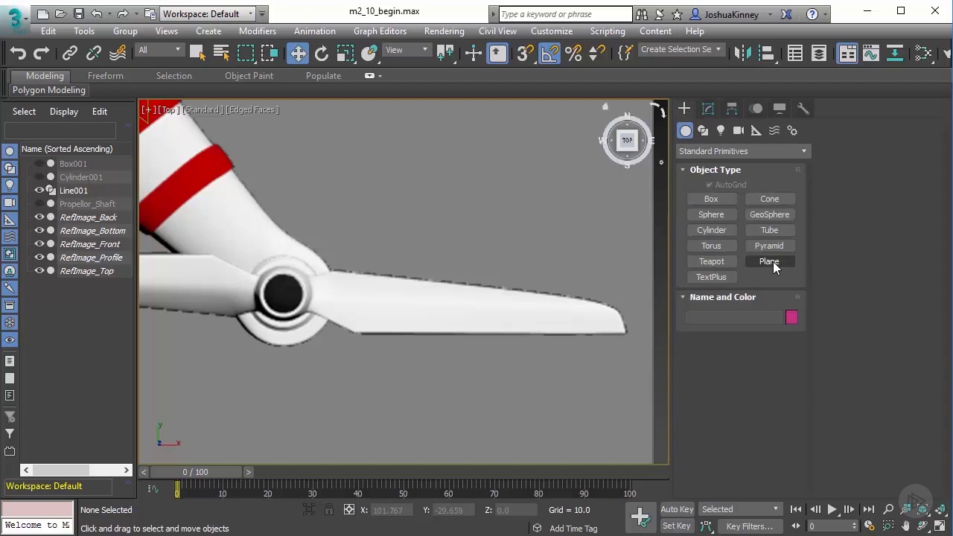
{"action": "left_click", "coordinate": [768, 261]}
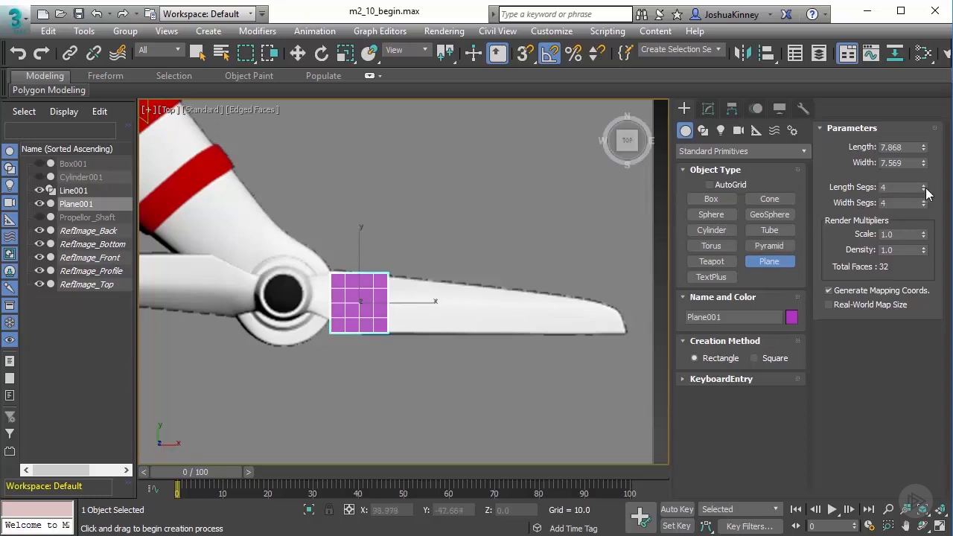
{"action": "left_click", "coordinate": [926, 190]}
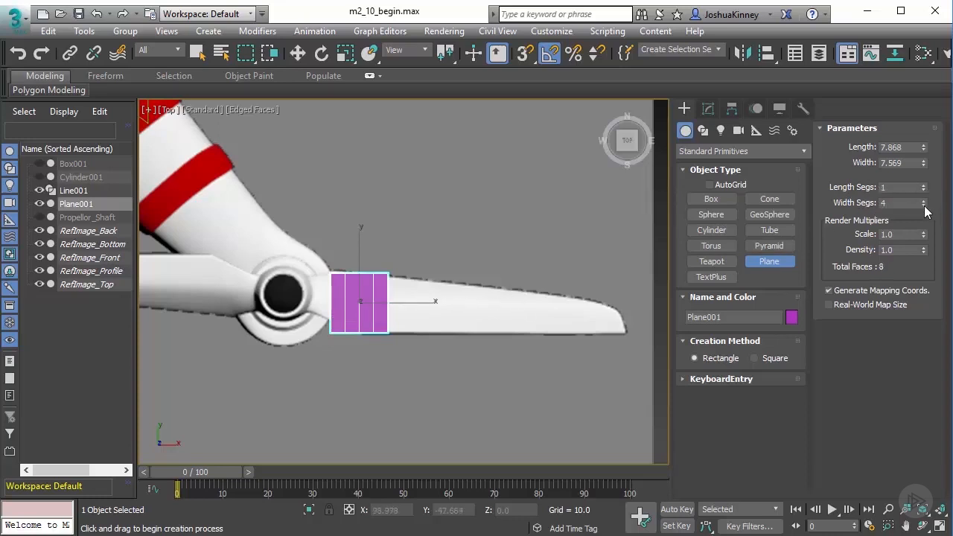
{"action": "left_click", "coordinate": [924, 205]}
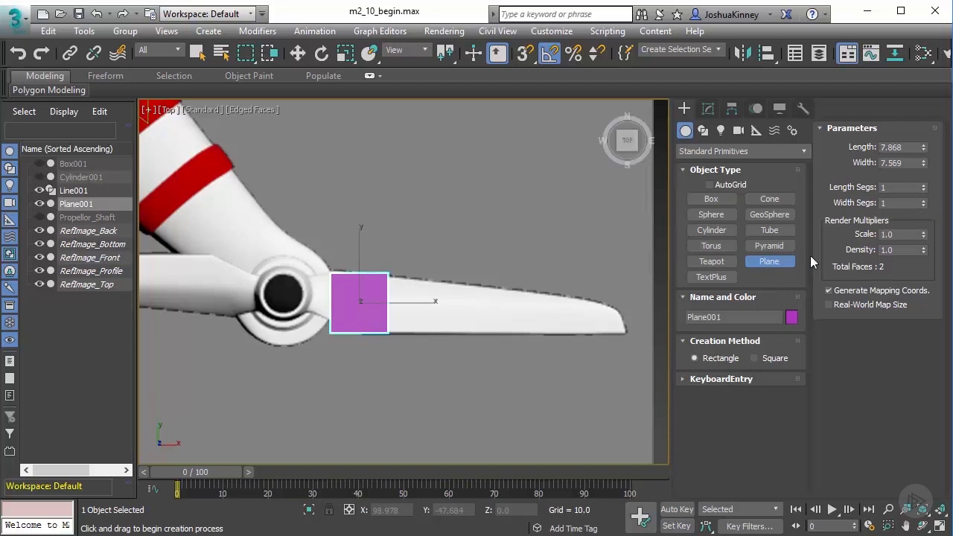
{"action": "mouse_move", "coordinate": [484, 297]}
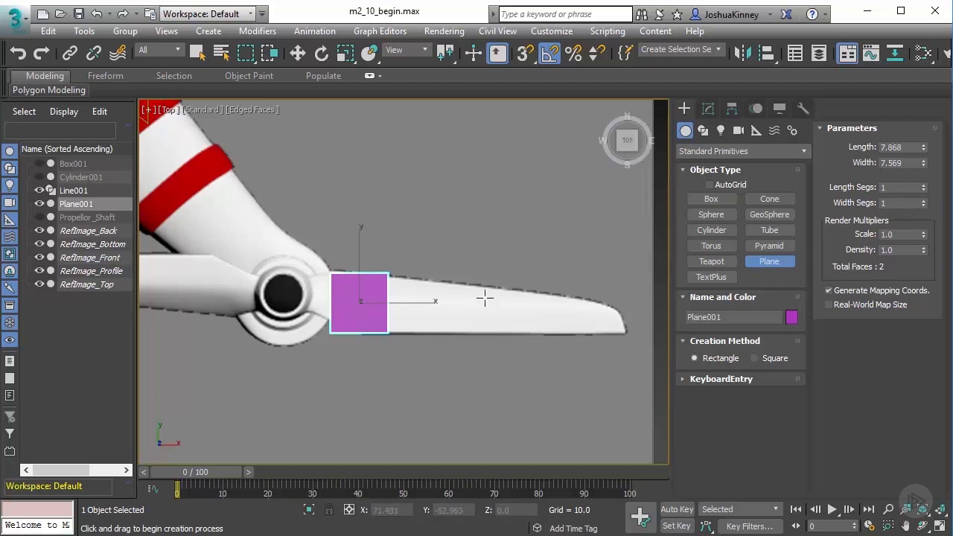
{"action": "left_click", "coordinate": [297, 53]}
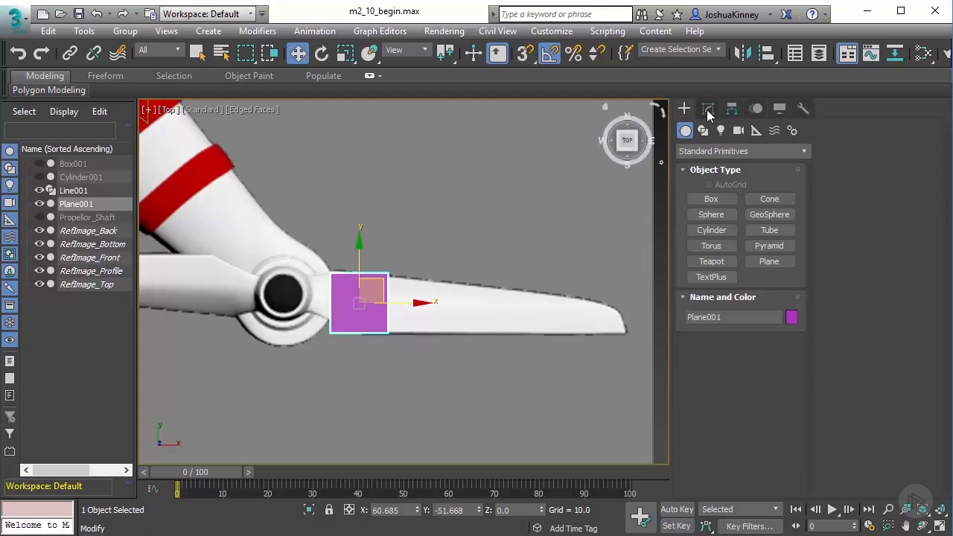
{"action": "left_click", "coordinate": [705, 110]}
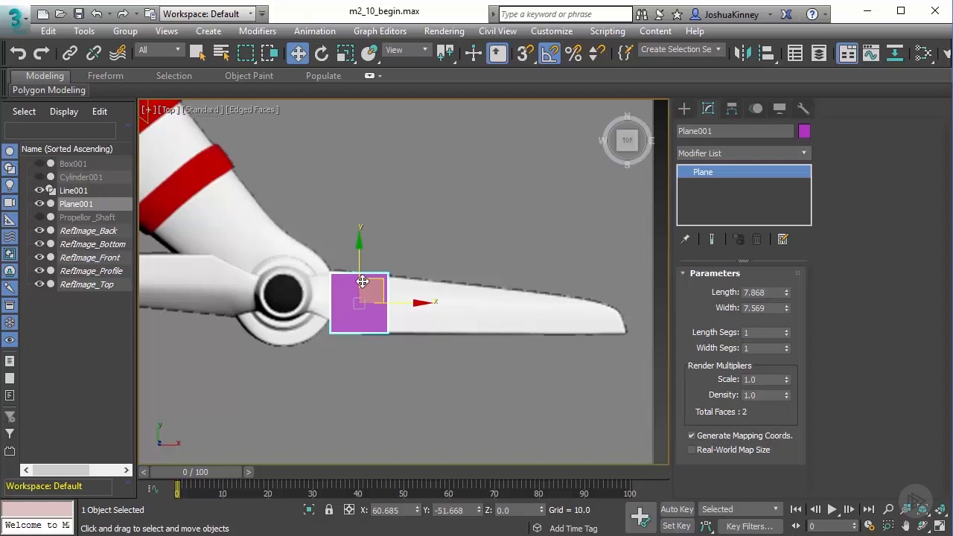
Step: Convert the plane to an Editable Poly from its quad menu
{"action": "right_click", "coordinate": [360, 290]}
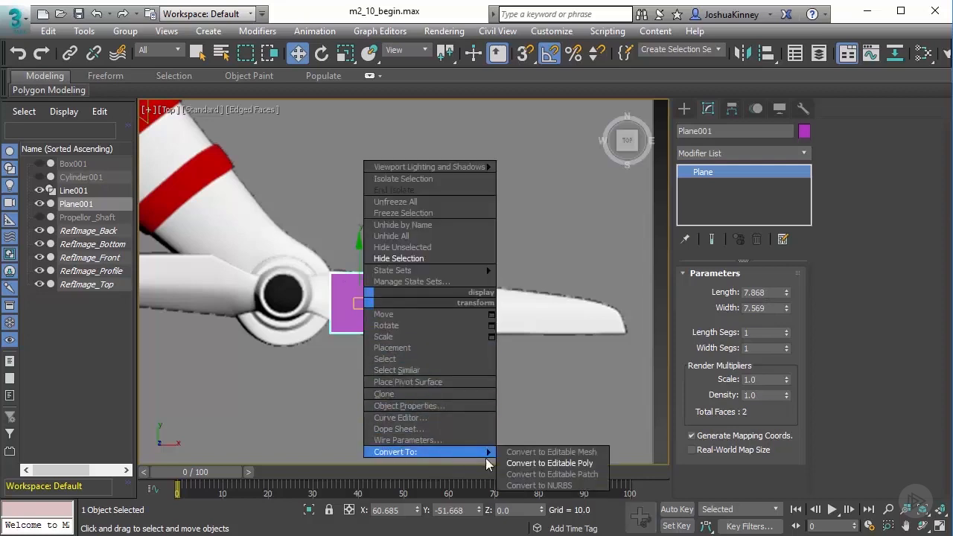
{"action": "left_click", "coordinate": [550, 461]}
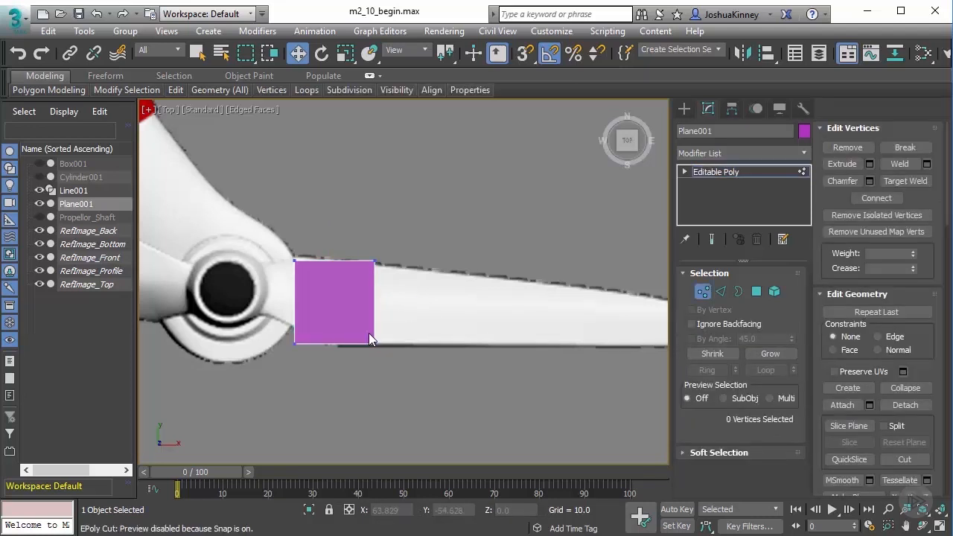
Step: Enter Vertex mode to reposition the plane's corners along the blade outline
{"action": "key", "text": "Alt+x"}
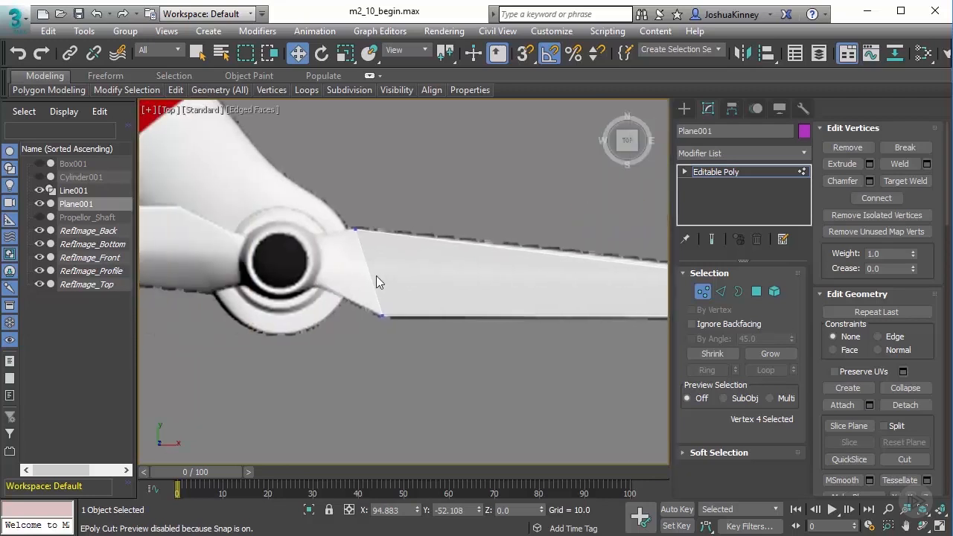
{"action": "mouse_move", "coordinate": [365, 276]}
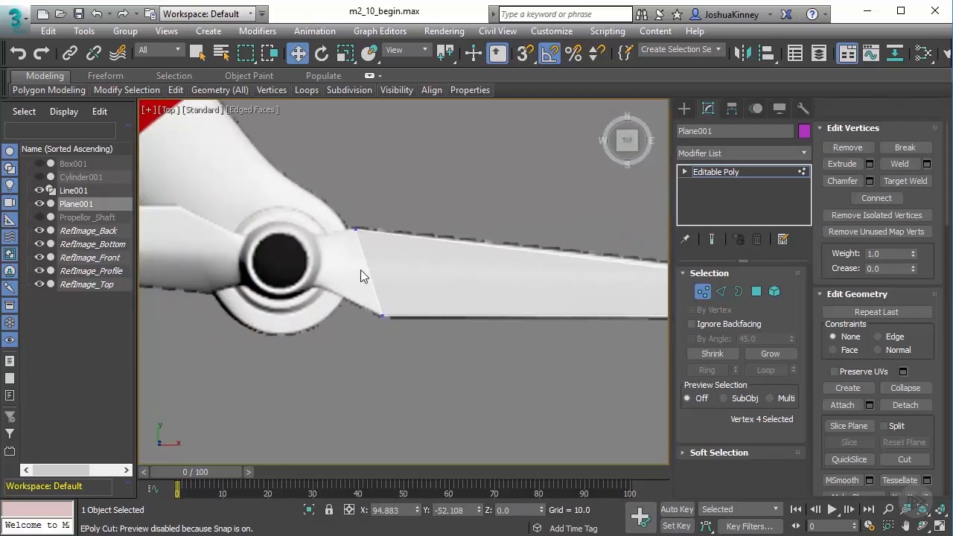
{"action": "mouse_move", "coordinate": [721, 290]}
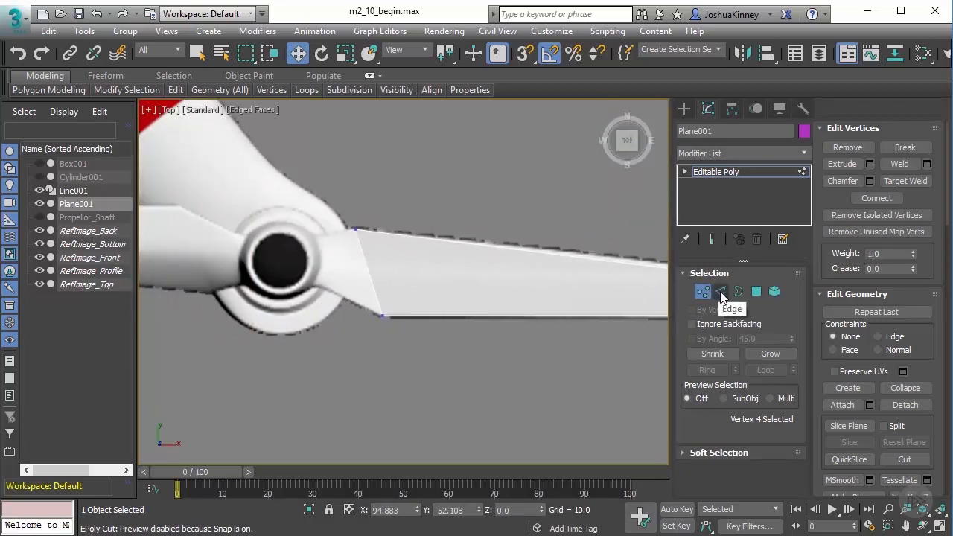
Step: Switch to Edge mode and Turn the plane's interior diagonal edge
{"action": "left_click", "coordinate": [721, 290]}
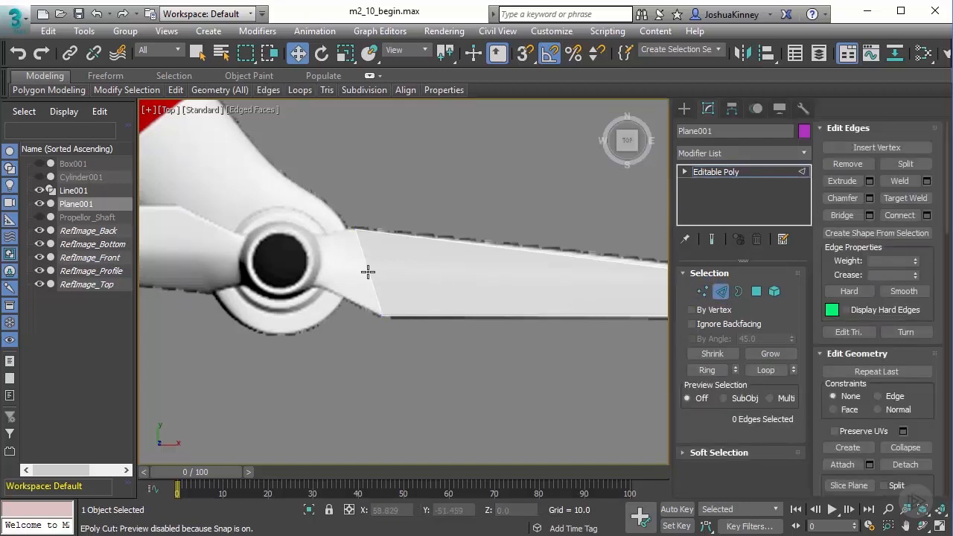
{"action": "left_click", "coordinate": [379, 280]}
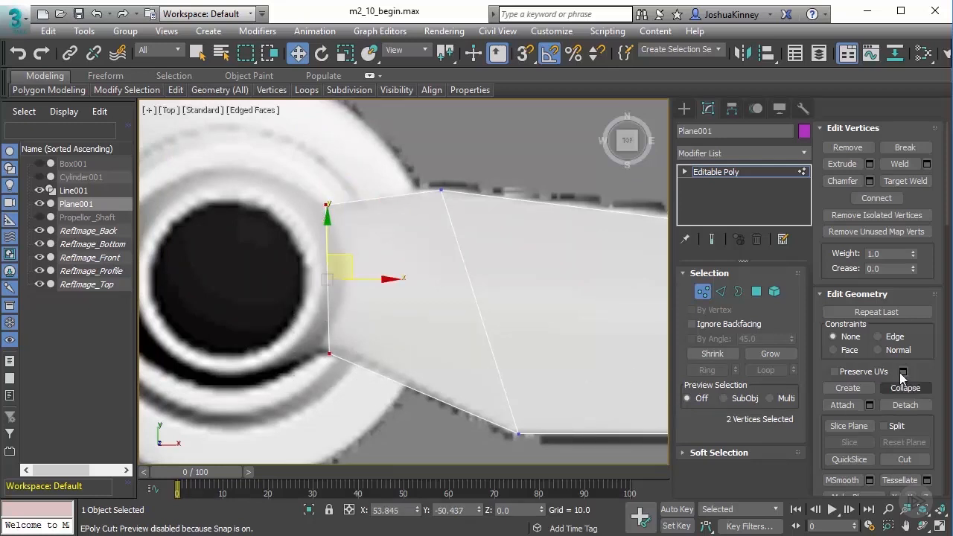
{"action": "scroll", "scroll_direction": "down", "scroll_amount": 3}
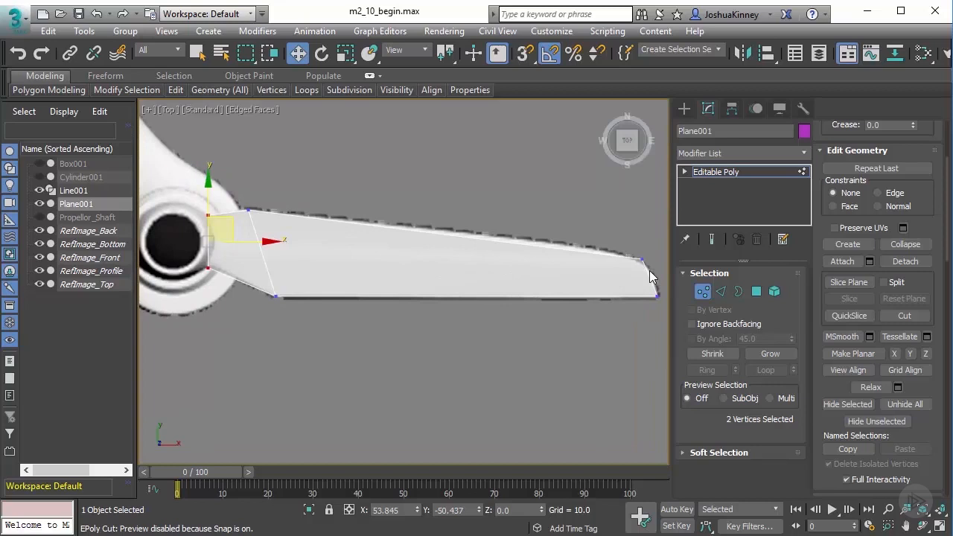
{"action": "mouse_move", "coordinate": [300, 265]}
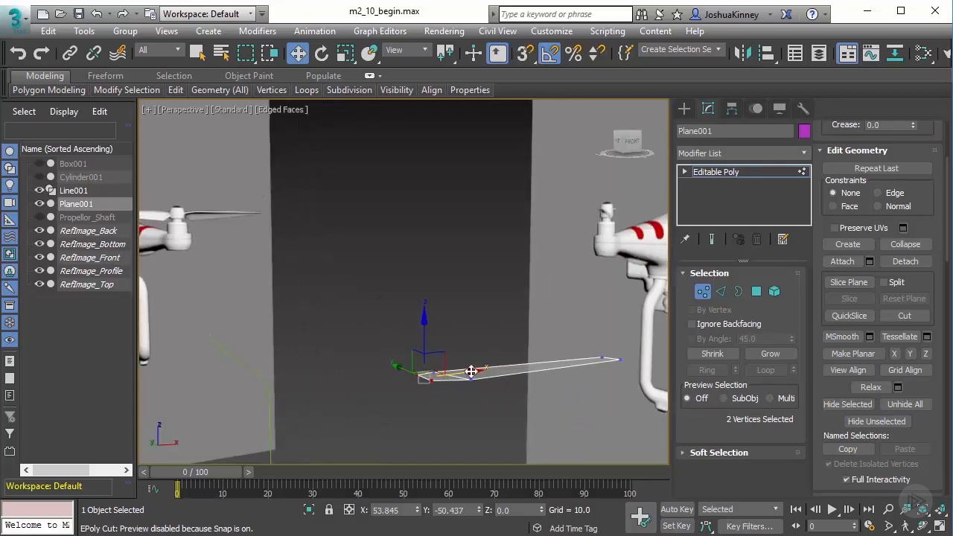
{"action": "key", "text": "t"}
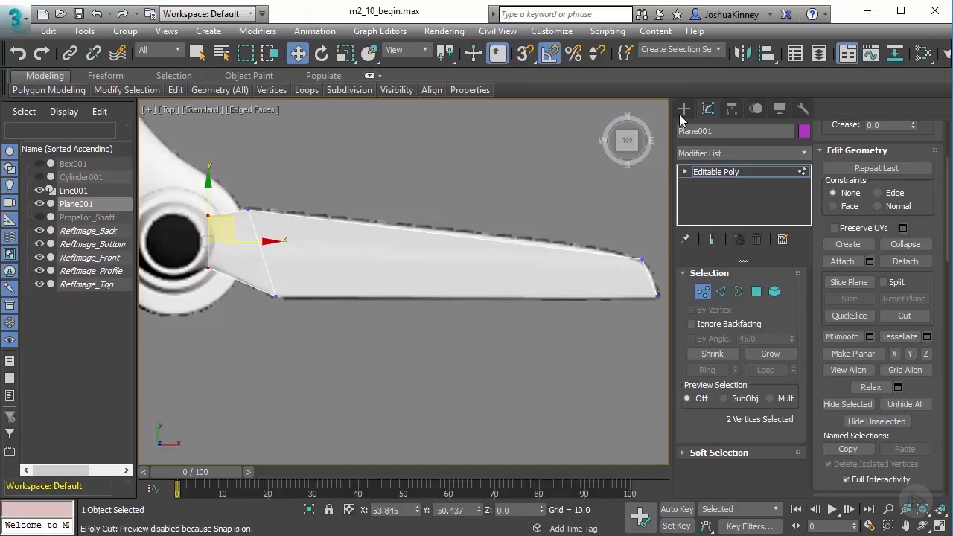
{"action": "mouse_move", "coordinate": [847, 54]}
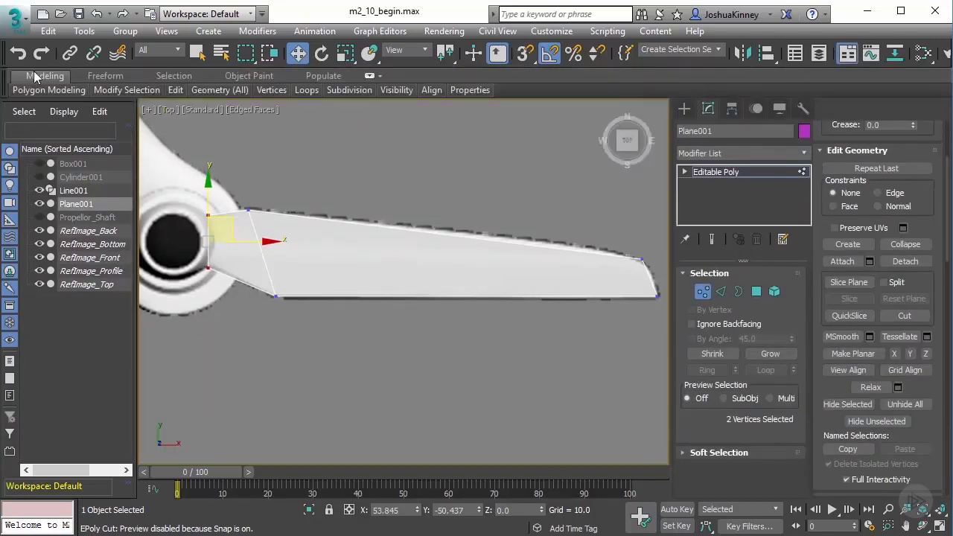
Step: Exit Vertex sub-object mode and switch to the Front viewport
{"action": "left_click", "coordinate": [176, 89]}
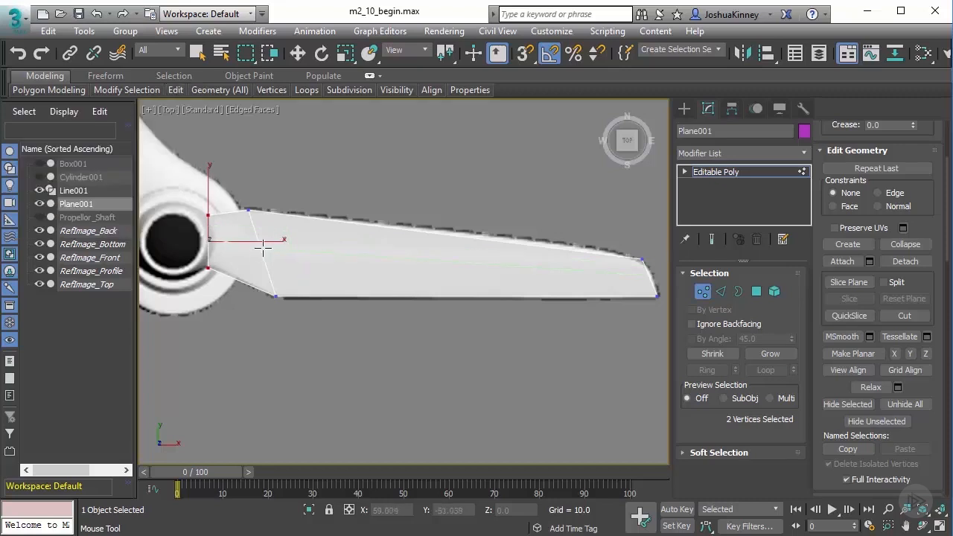
{"action": "left_click", "coordinate": [634, 265]}
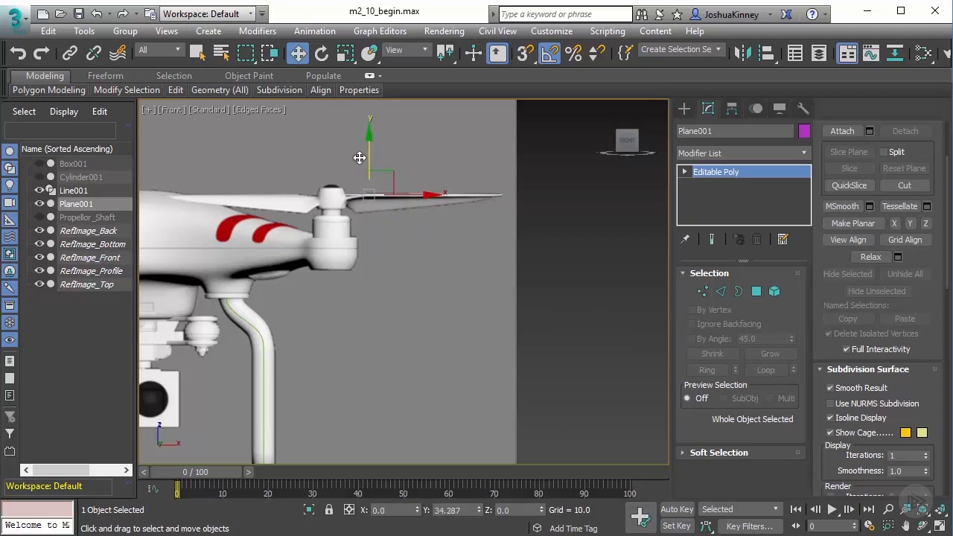
Step: Raise the blade plane up to the propeller's height and change the viewport's point of view
{"action": "left_click_drag", "start_coordinate": [360, 158], "coordinate": [382, 188]}
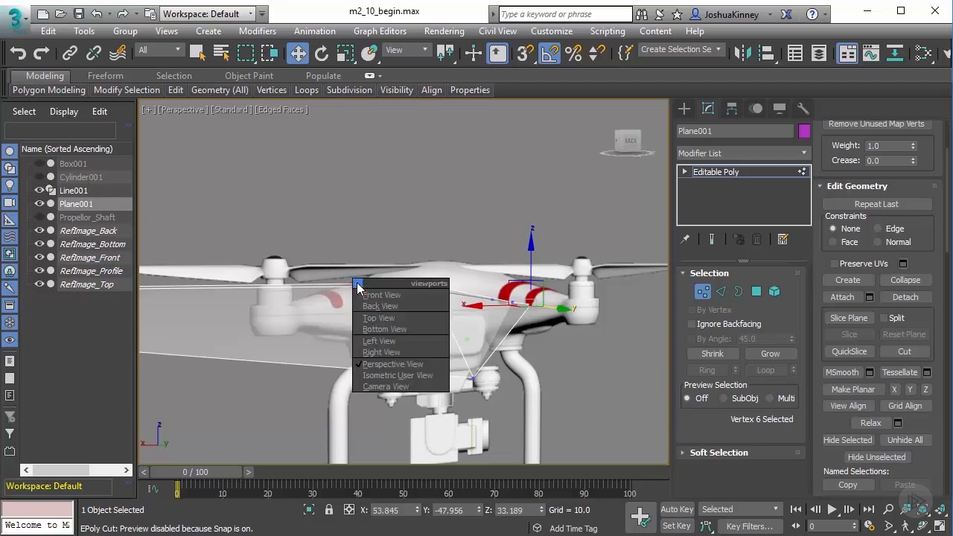
{"action": "left_click", "coordinate": [380, 307]}
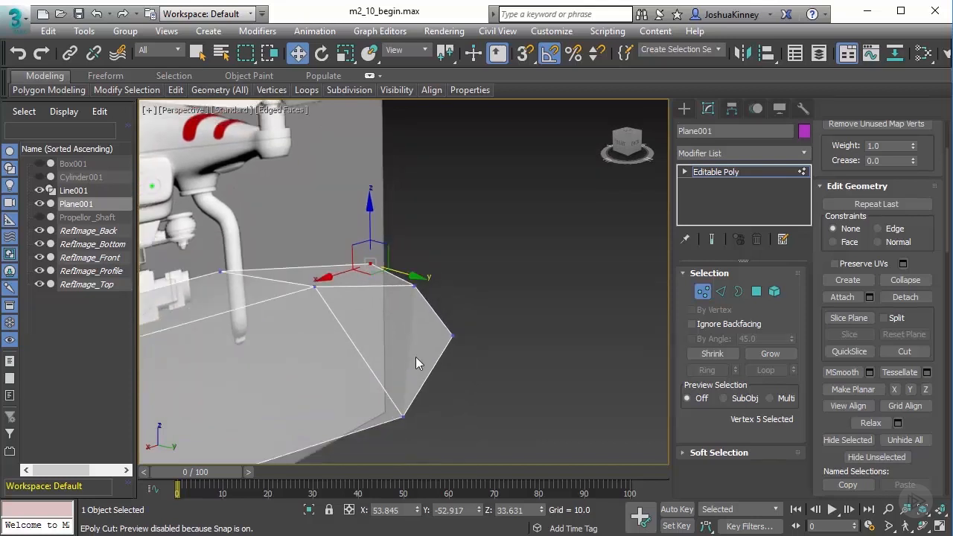
{"action": "mouse_move", "coordinate": [428, 364]}
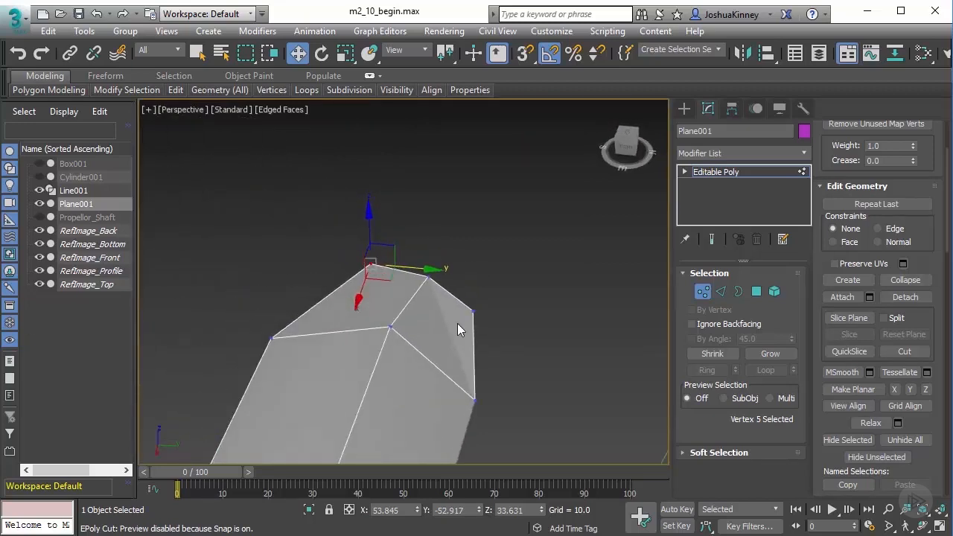
{"action": "left_click_drag", "start_coordinate": [462, 327], "coordinate": [395, 327]}
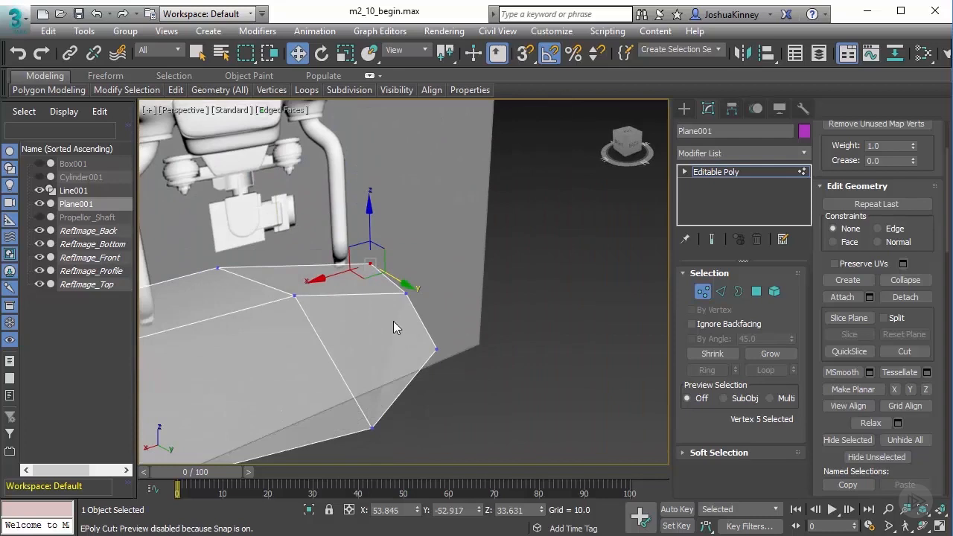
{"action": "mouse_move", "coordinate": [399, 335]}
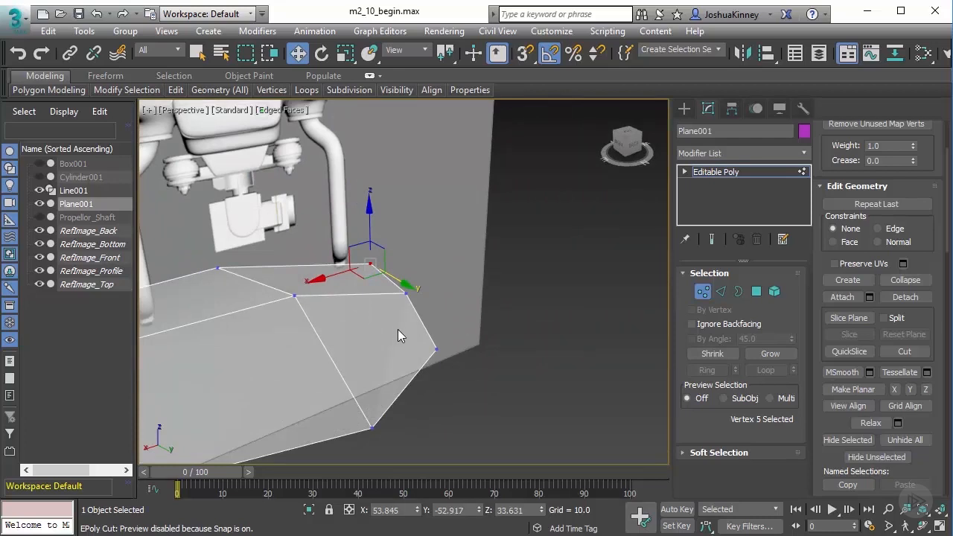
{"action": "mouse_move", "coordinate": [362, 372]}
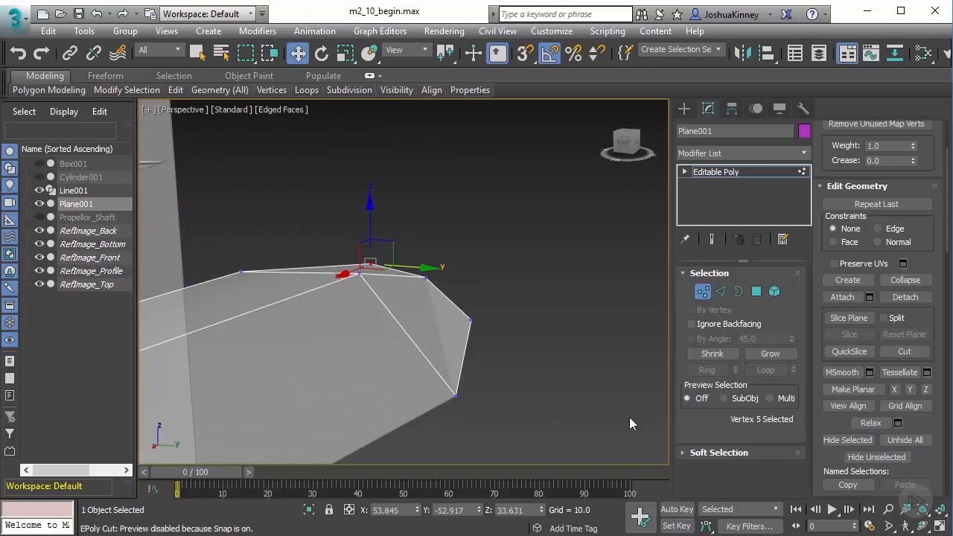
{"action": "mouse_move", "coordinate": [558, 396]}
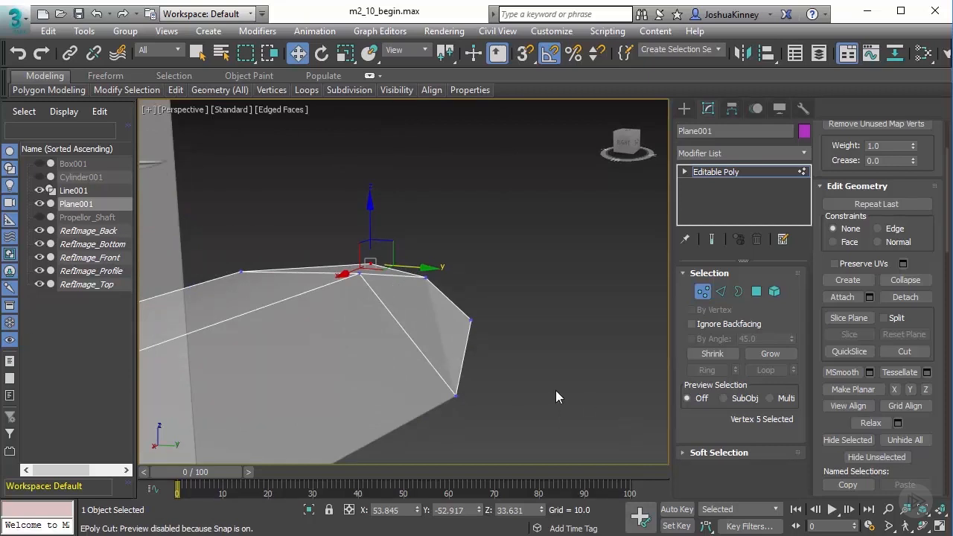
{"action": "mouse_move", "coordinate": [480, 359]}
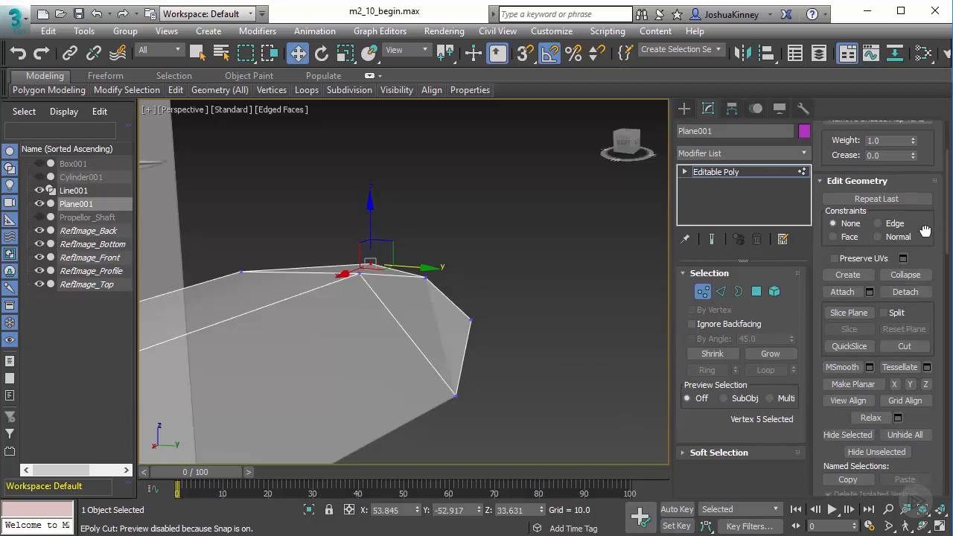
{"action": "scroll", "scroll_direction": "down", "scroll_amount": 3}
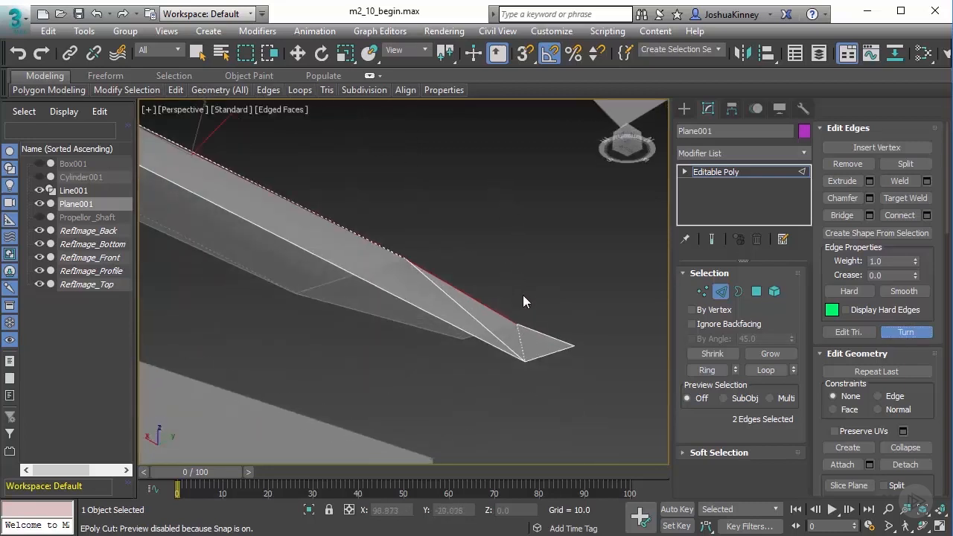
{"action": "mouse_move", "coordinate": [584, 331]}
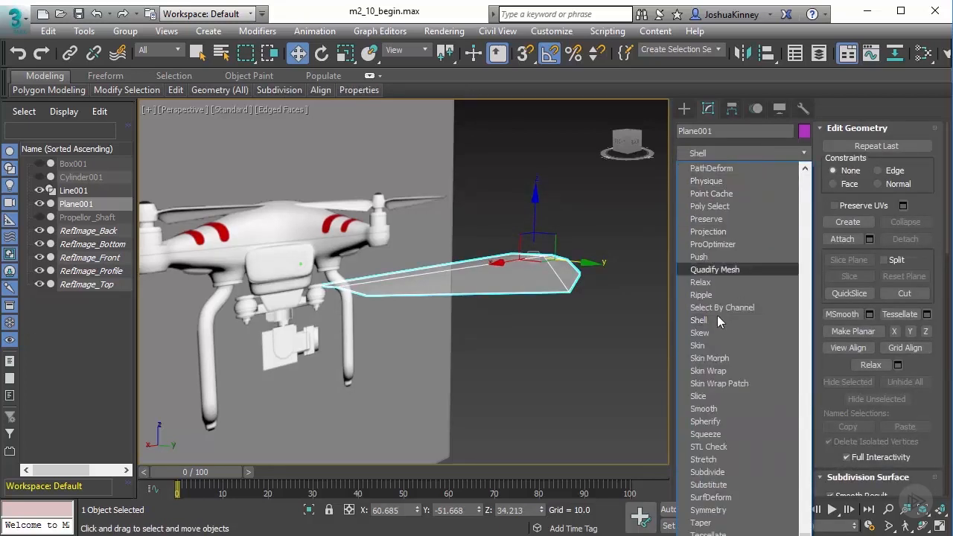
Step: Add a Shell modifier to the blade from the Modifier List
{"action": "left_click", "coordinate": [698, 319]}
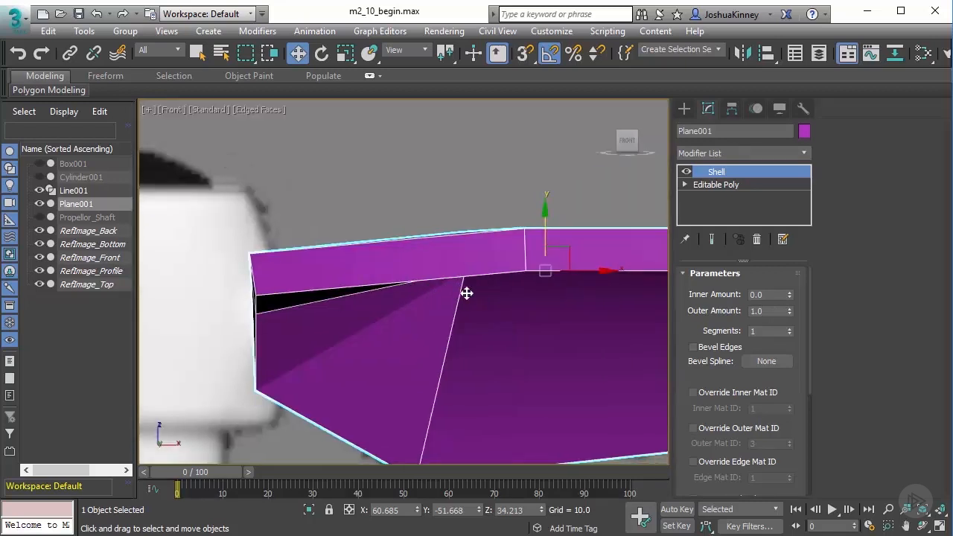
Step: Make the blade see-through and set Shell Inner and Outer Amount to 0.5, Segments 1, toggling Bevel Edges
{"action": "key", "text": "alt+x"}
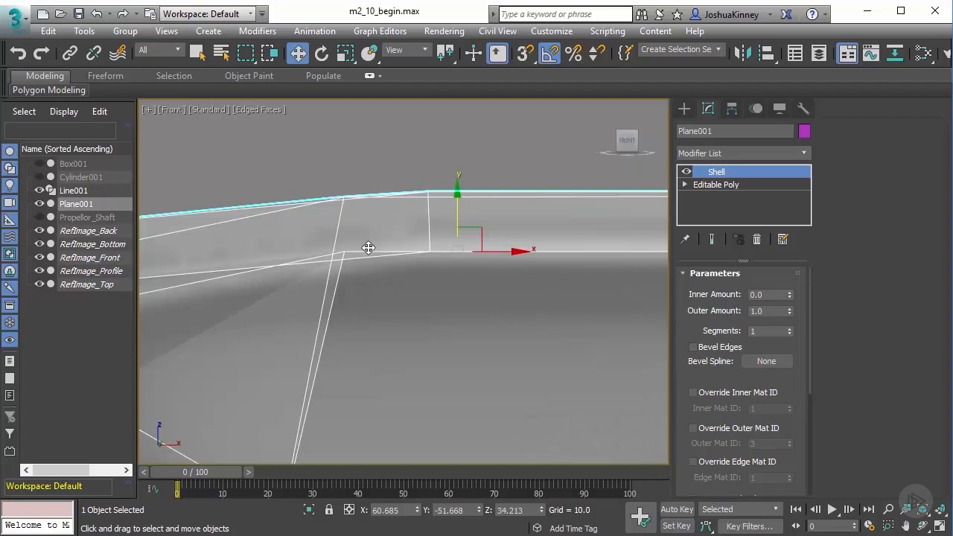
{"action": "mouse_move", "coordinate": [339, 197]}
{"action": "type", "text": ".5"}
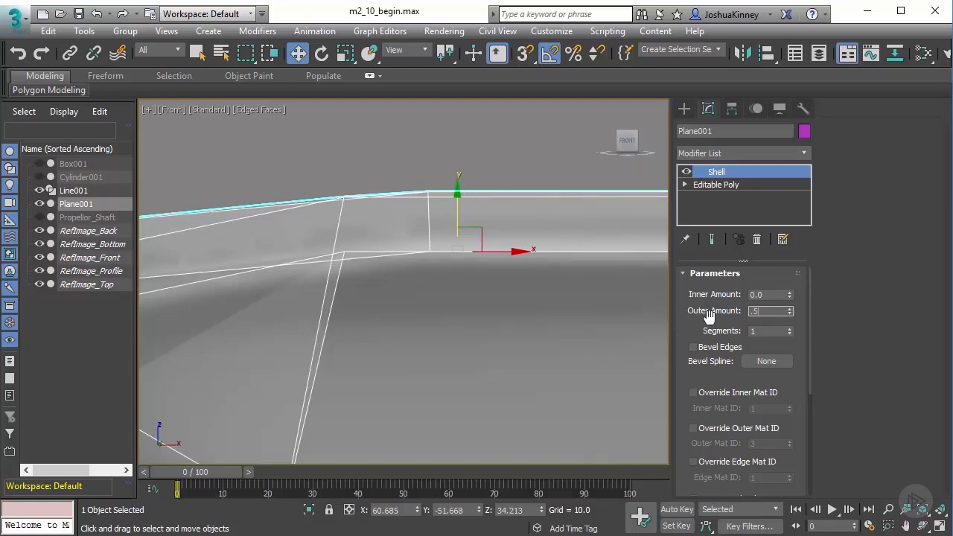
{"action": "left_click", "coordinate": [767, 311]}
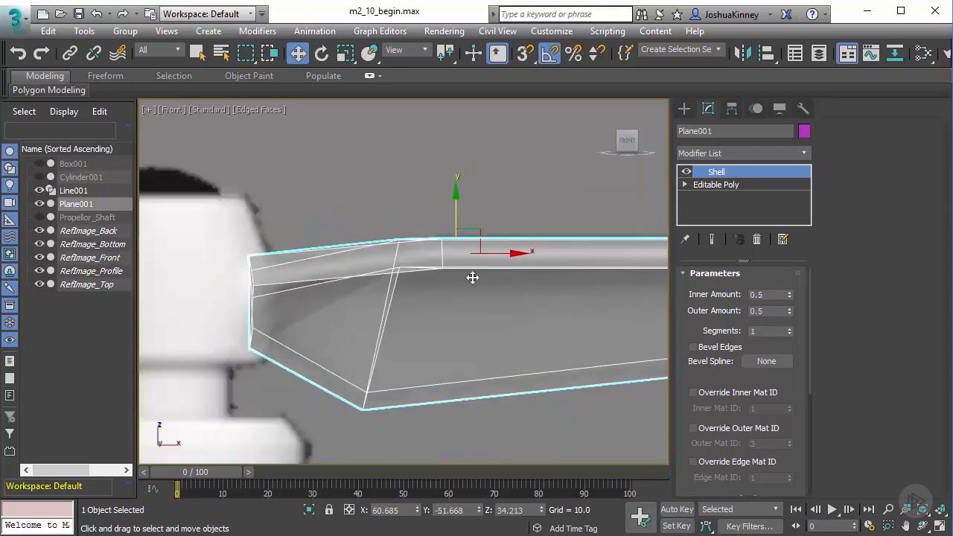
{"action": "mouse_move", "coordinate": [482, 261]}
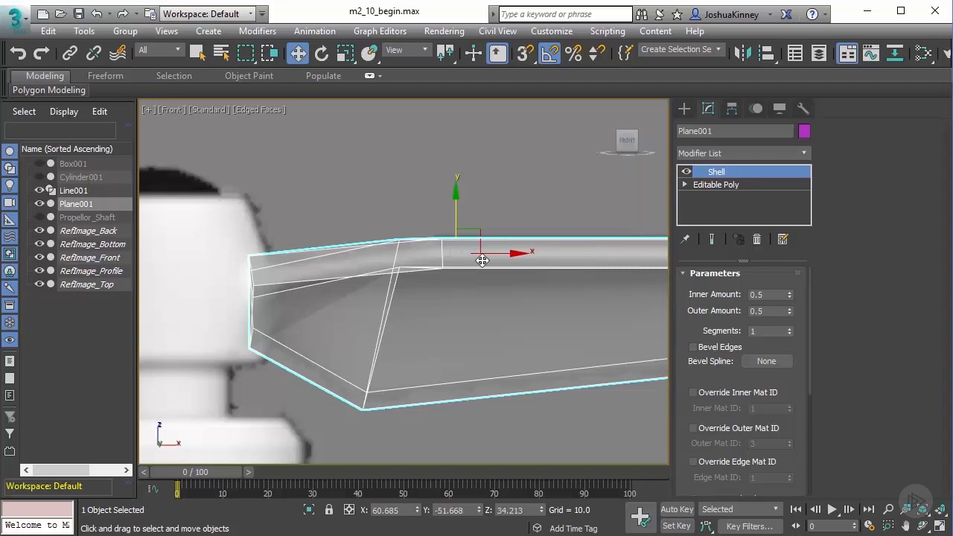
{"action": "mouse_move", "coordinate": [787, 339]}
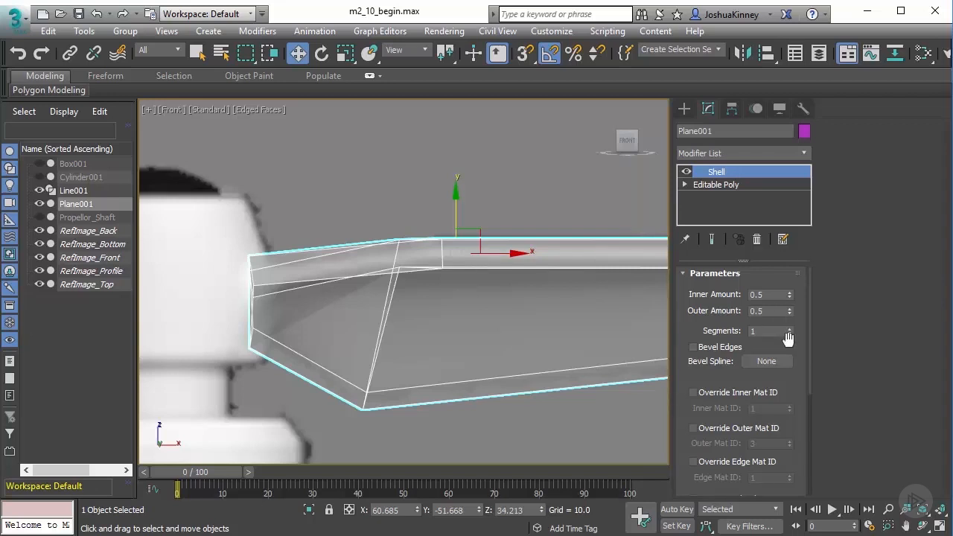
{"action": "left_click", "coordinate": [790, 328]}
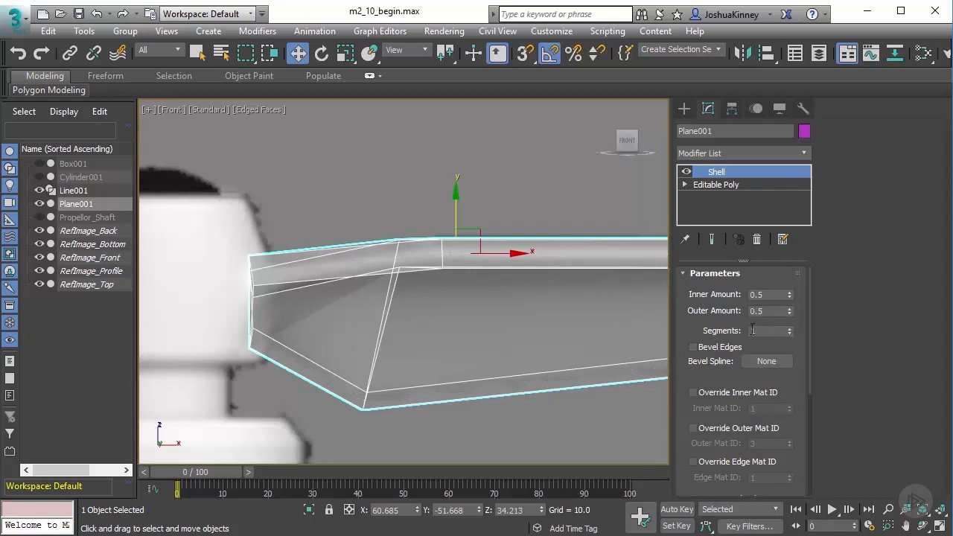
{"action": "left_click", "coordinate": [694, 347]}
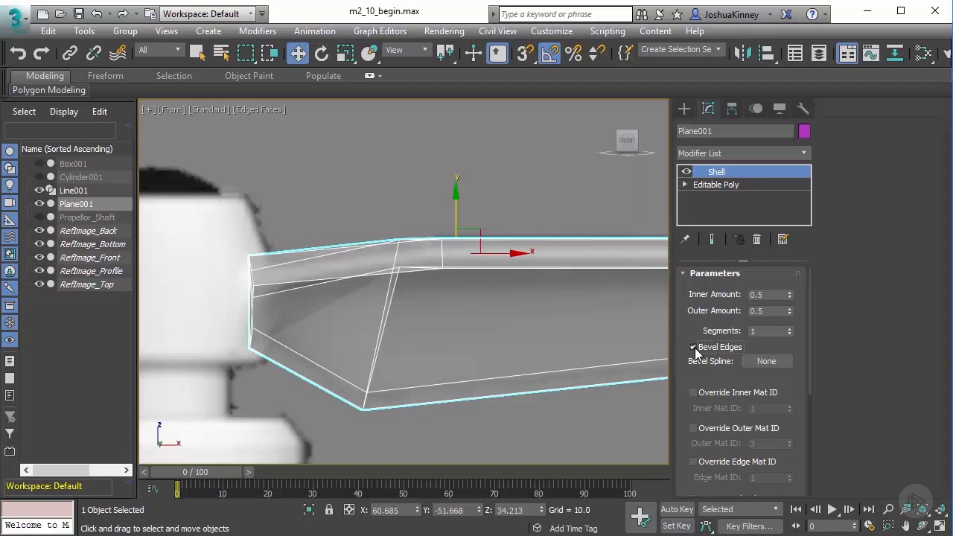
{"action": "left_click", "coordinate": [694, 347]}
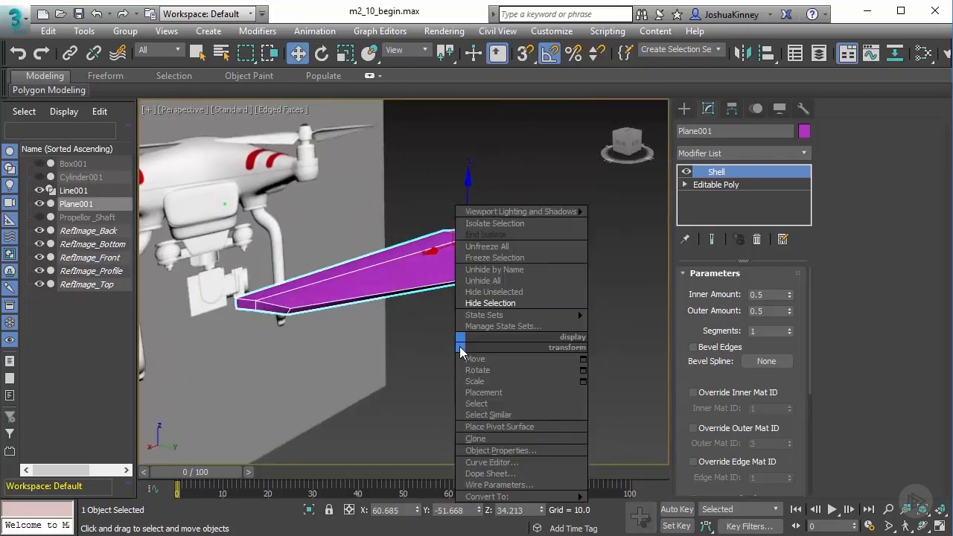
{"action": "mouse_move", "coordinate": [482, 280]}
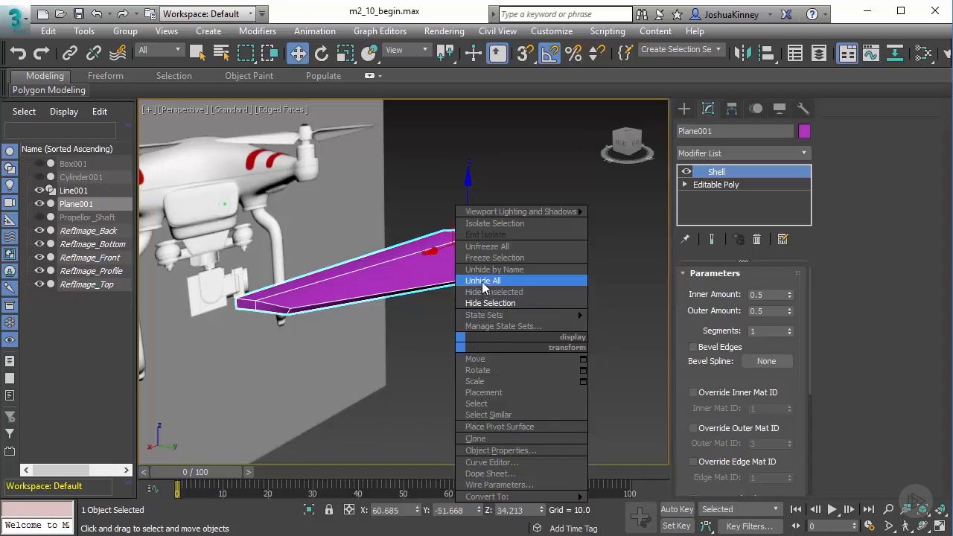